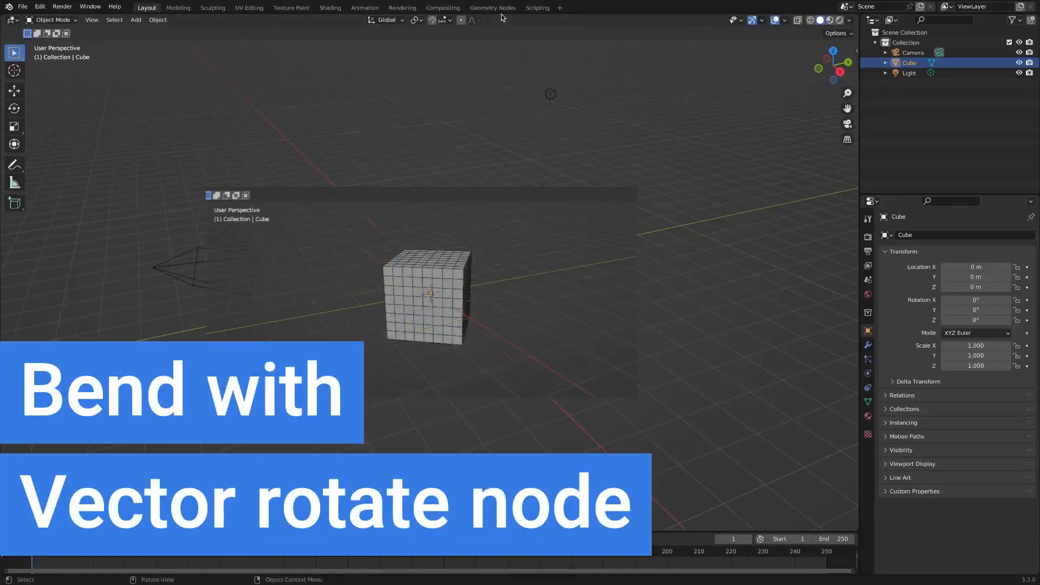
Switch to the Geometry Nodes workspace with the default cube selected.
left_click(492, 7)
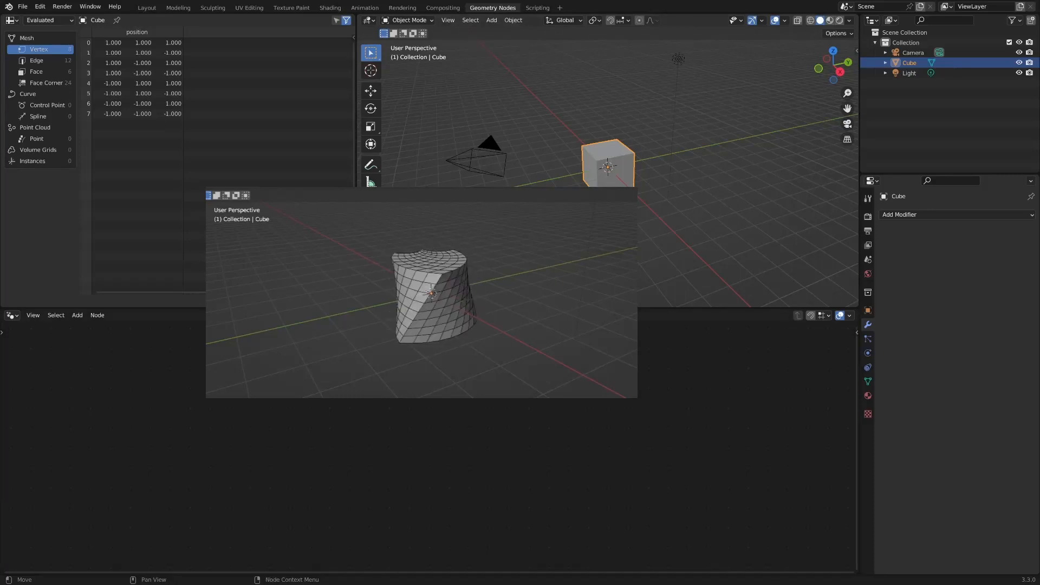
Create a new Geometry Nodes tree on the cube and wire a Set Position node between input and output.
left_click(900, 215)
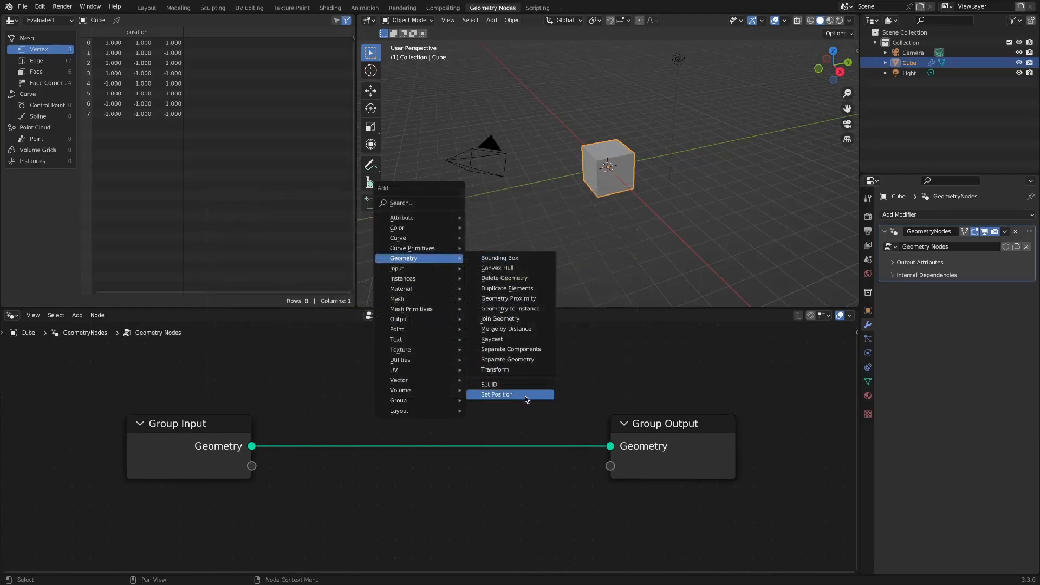
left_click(496, 395)
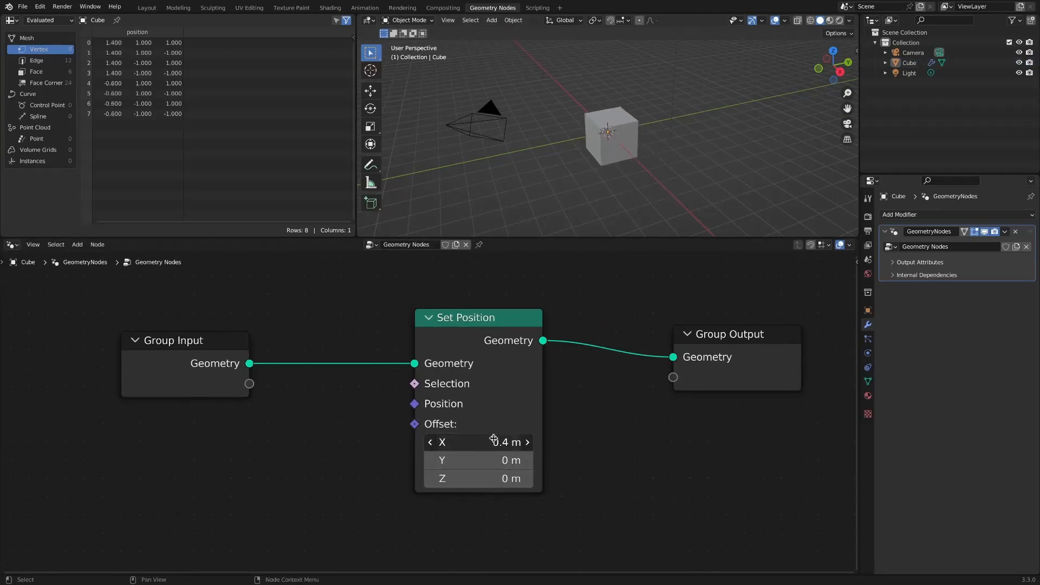
left_click_drag(478, 442, 514, 443)
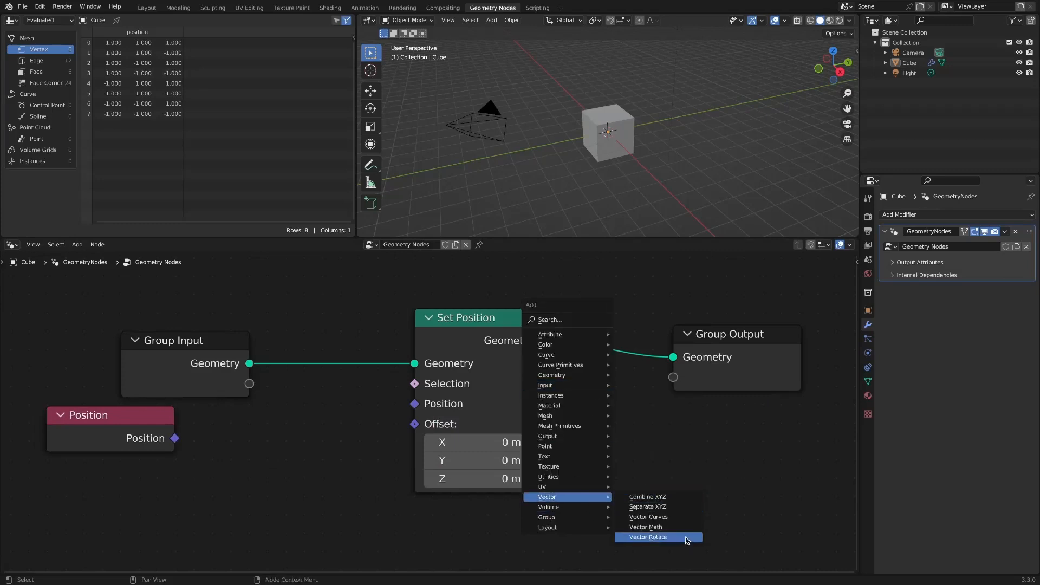
Add a Vector Rotate node around Z and feed its output into Set Position's Position.
left_click(649, 537)
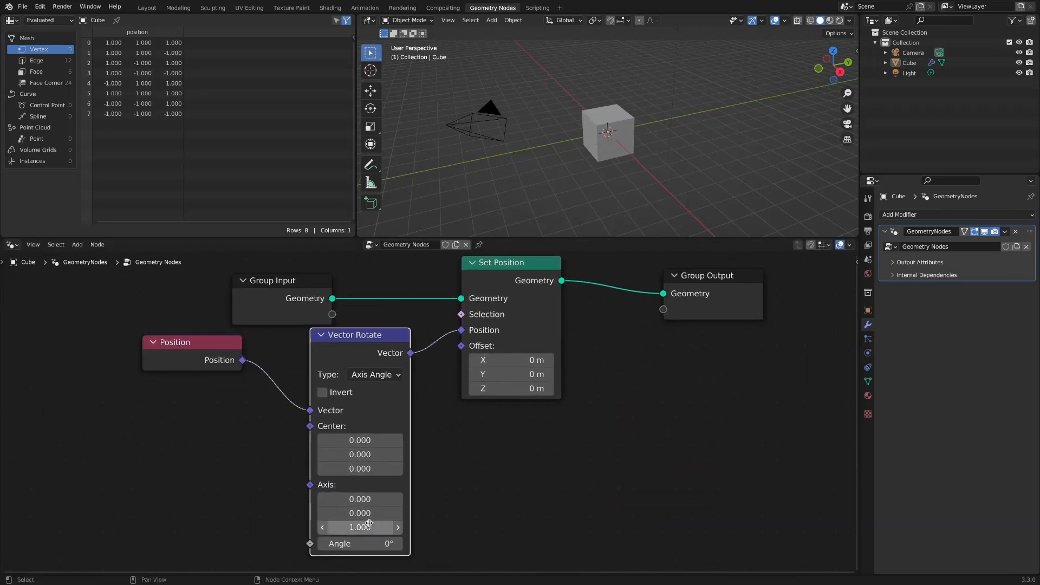
left_click_drag(359, 543, 628, 523)
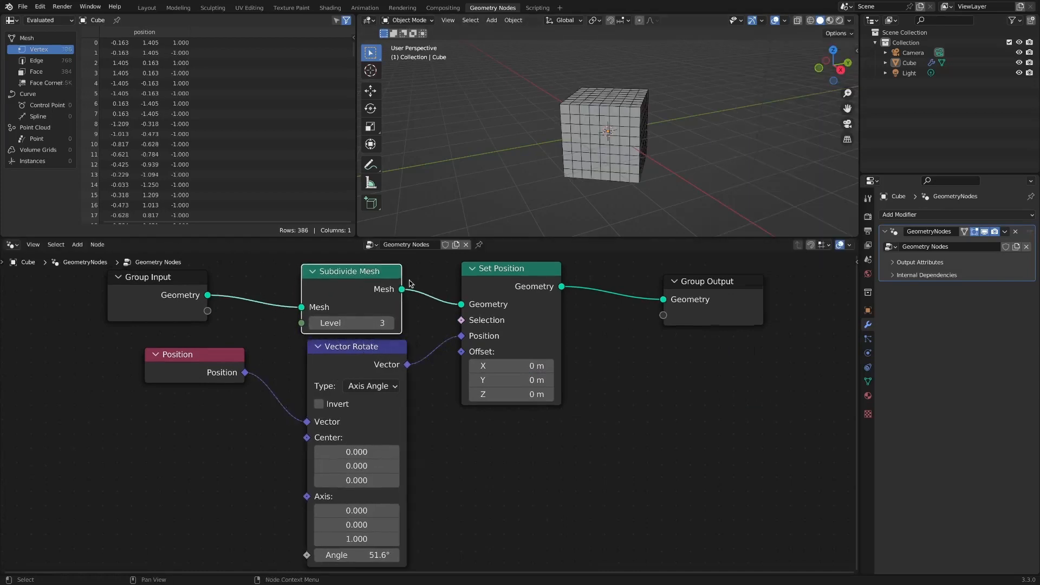
mouse_move(613, 435)
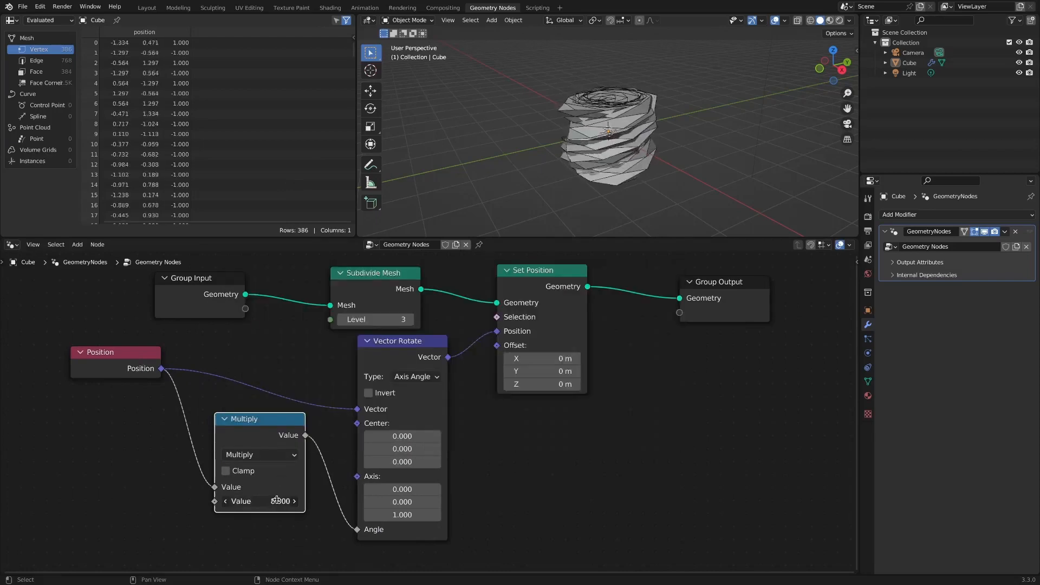
Set the Multiply value to 0.3 so the Z position gives the cube a gentle twist.
left_click_drag(259, 501, 291, 500)
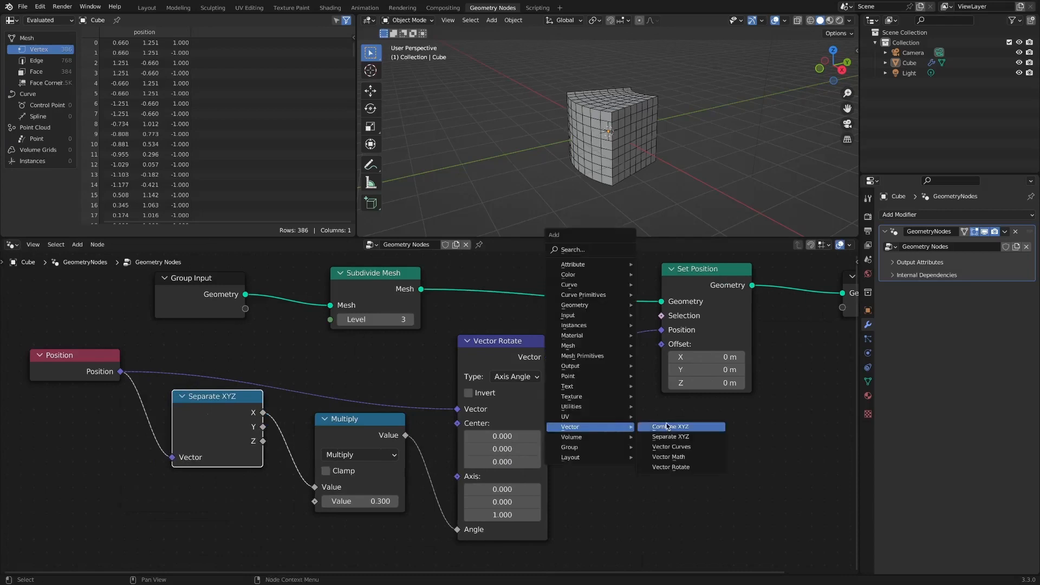
Add Combine XYZ before Vector Rotate's Angle and settle the Multiply value at 1.1.
left_click(670, 427)
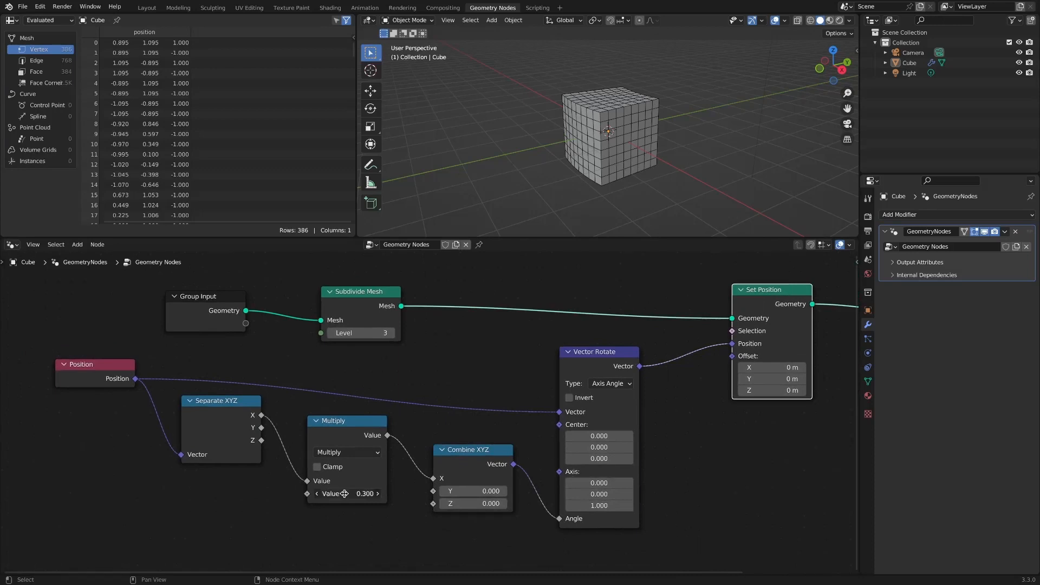
left_click_drag(344, 493, 365, 494)
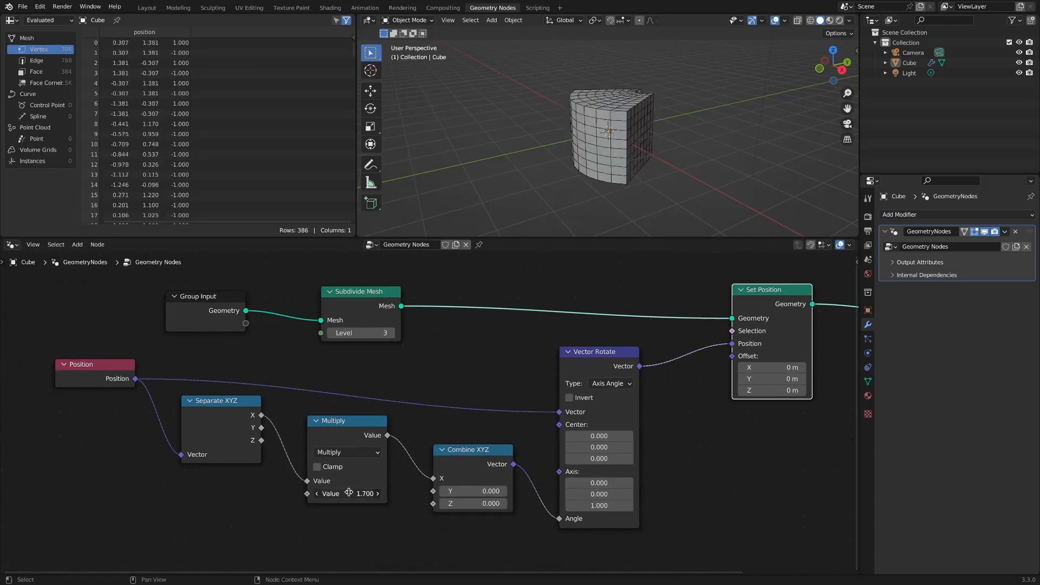
left_click_drag(372, 494, 345, 493)
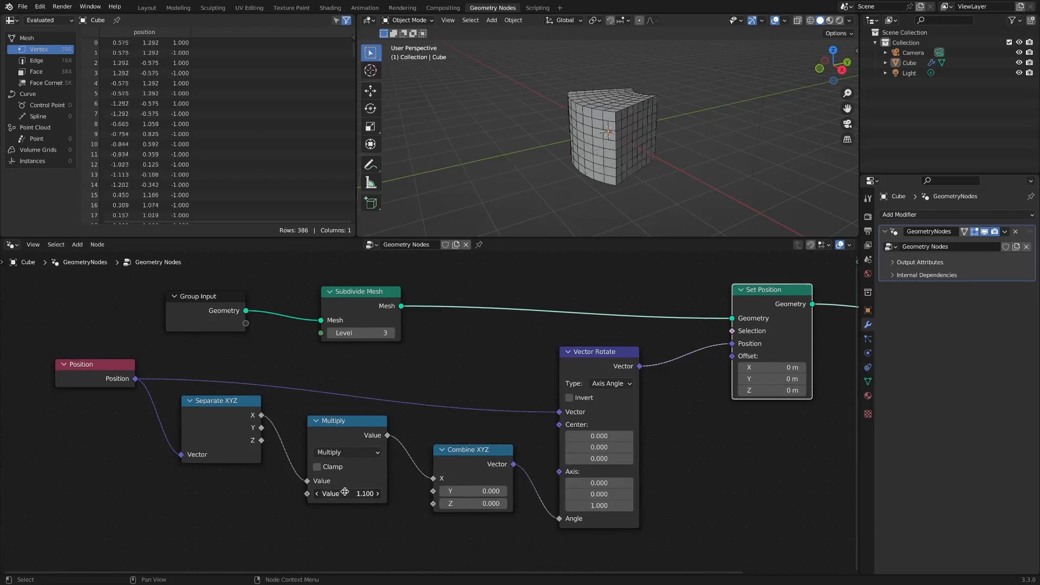